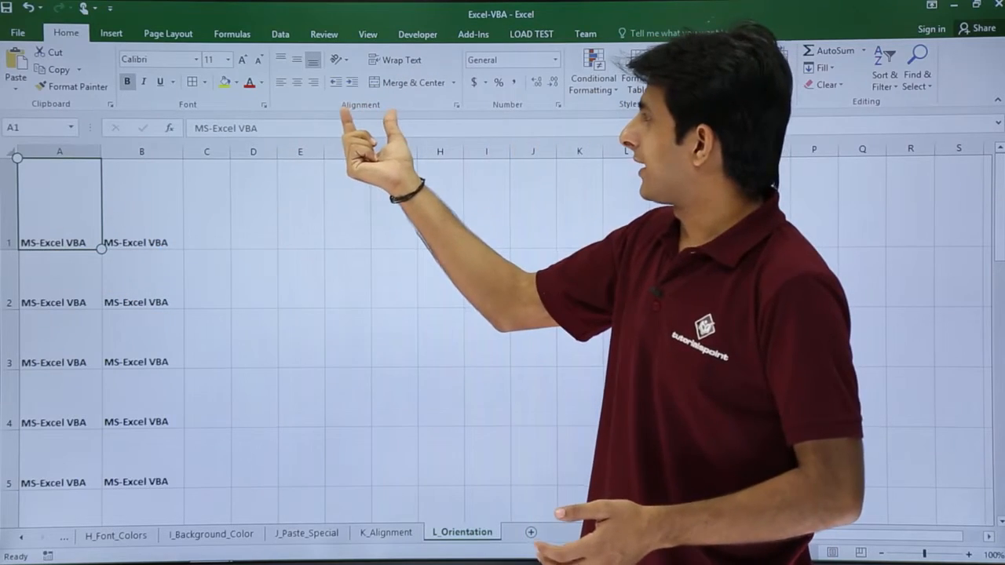
Angle cell A1's text counterclockwise via Home > Orientation, then switch it to Angle Clockwise.
{"action": "left_click", "coordinate": [334, 60]}
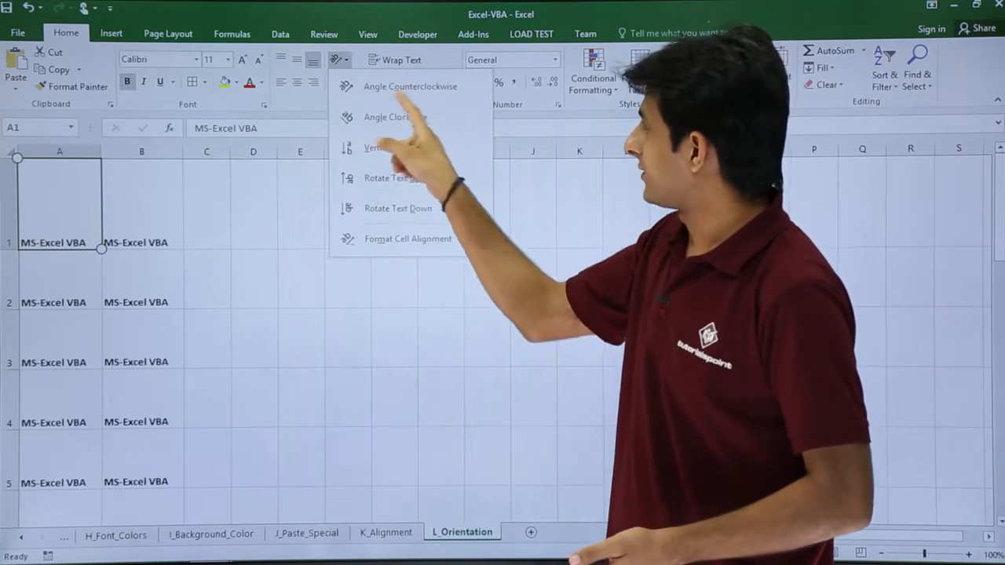
{"action": "left_click", "coordinate": [412, 86]}
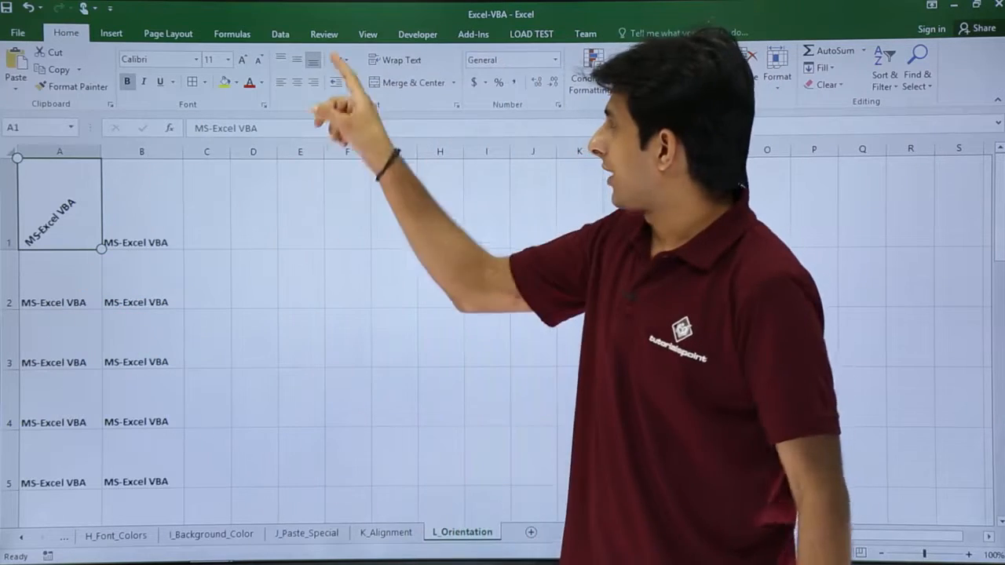
{"action": "left_click", "coordinate": [333, 59]}
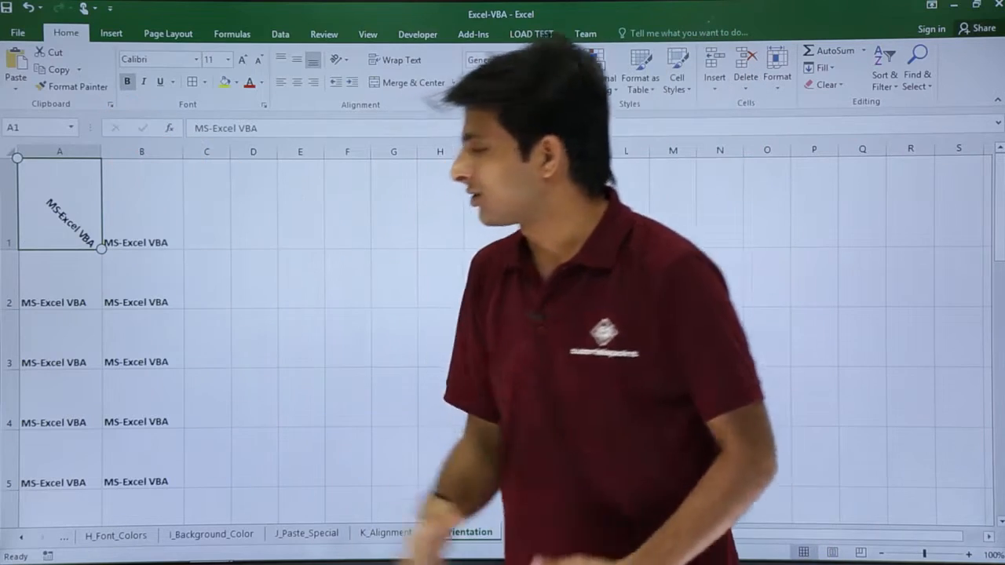
{"action": "left_click", "coordinate": [333, 60]}
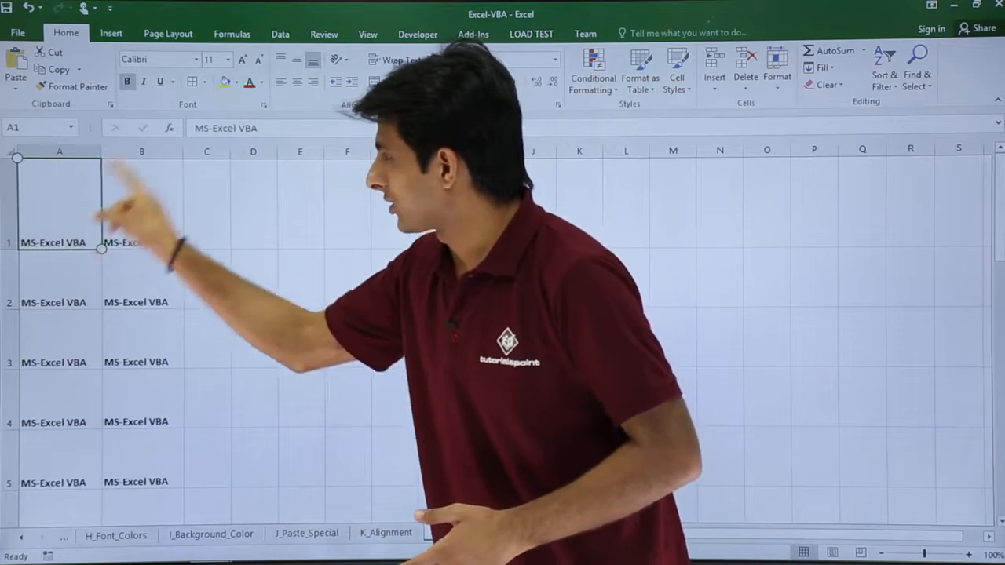
Undo the angled orientation so cell A1's text reads horizontally again.
{"action": "left_click", "coordinate": [461, 531]}
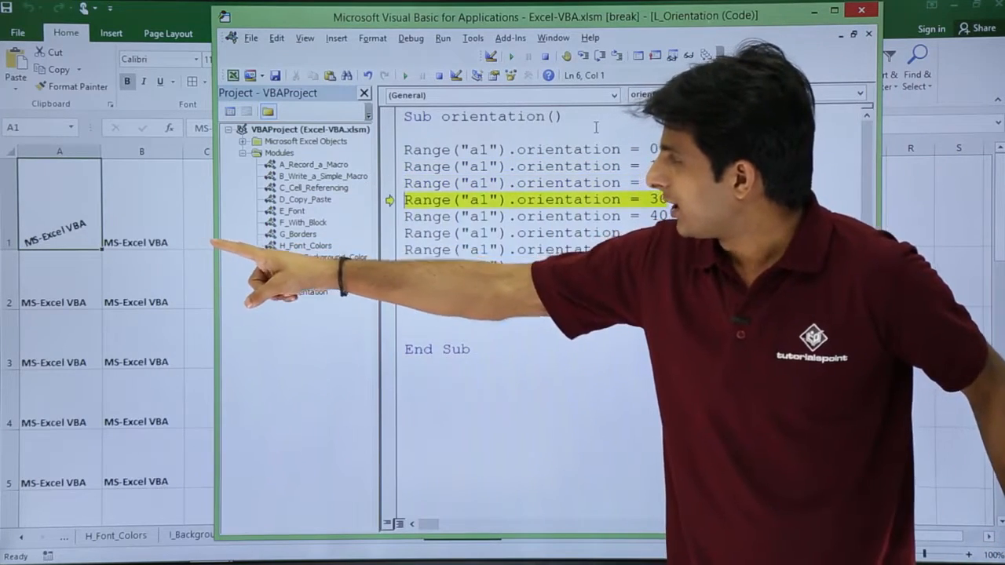
Step with F8 through the orientation = 40 to 90 lines, leaving A1's text vertical.
{"action": "key", "text": "F8"}
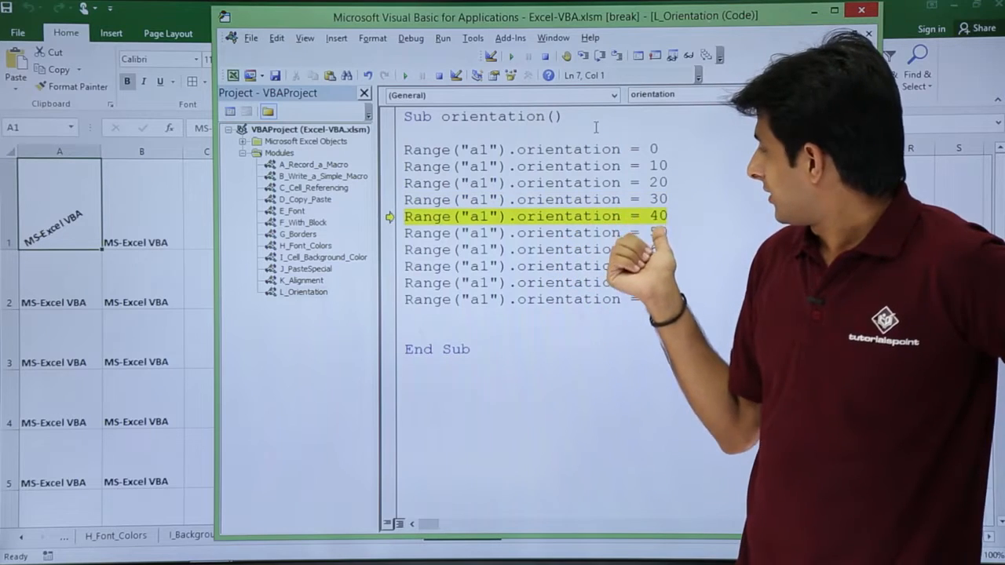
{"action": "key", "text": "F8"}
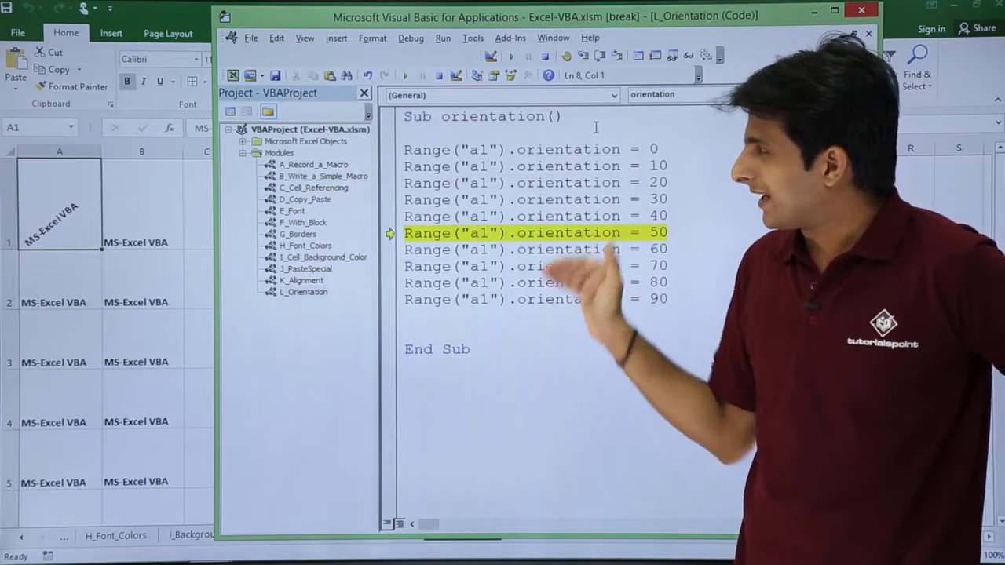
{"action": "key", "text": "F8"}
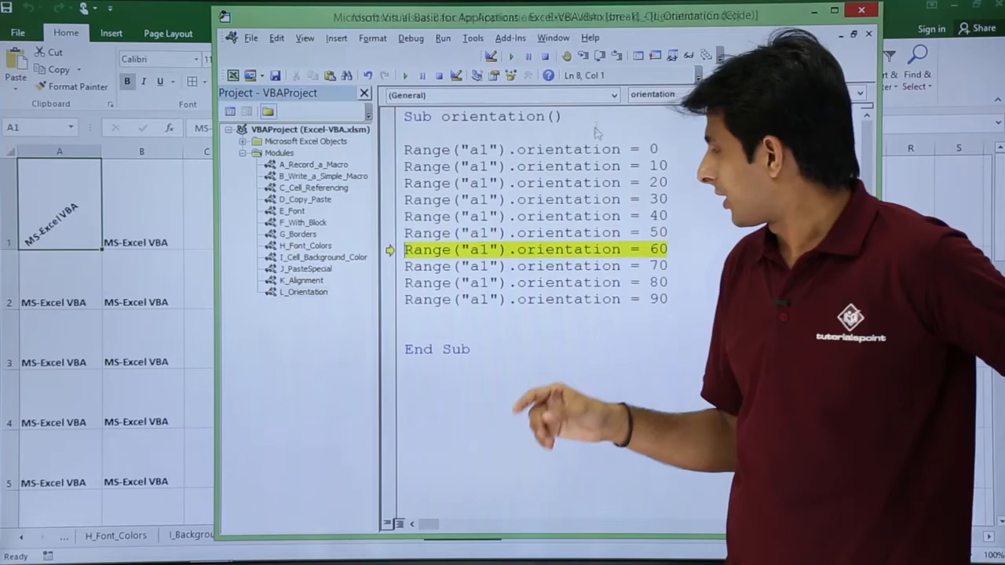
{"action": "key", "text": "F8"}
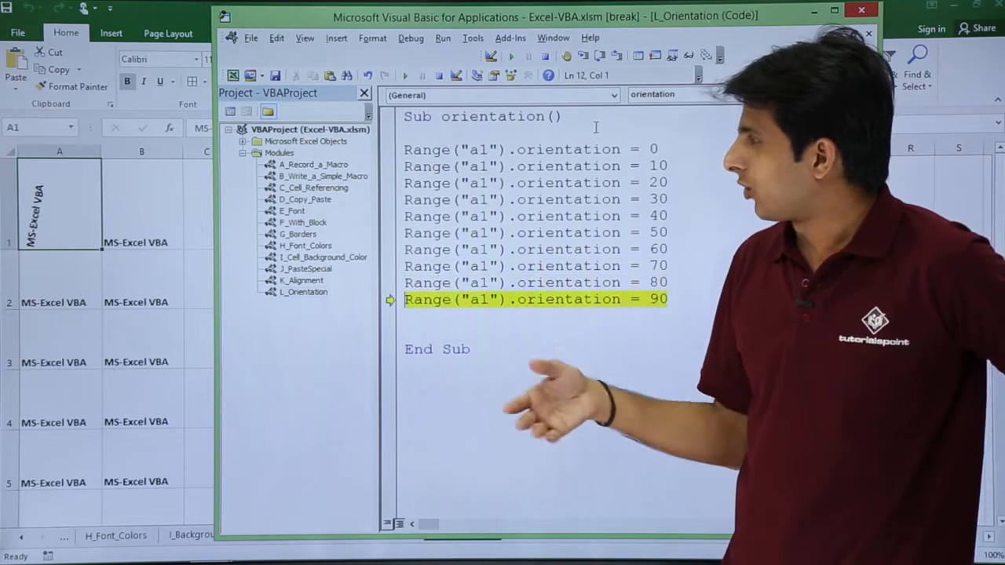
{"action": "key", "text": "F8"}
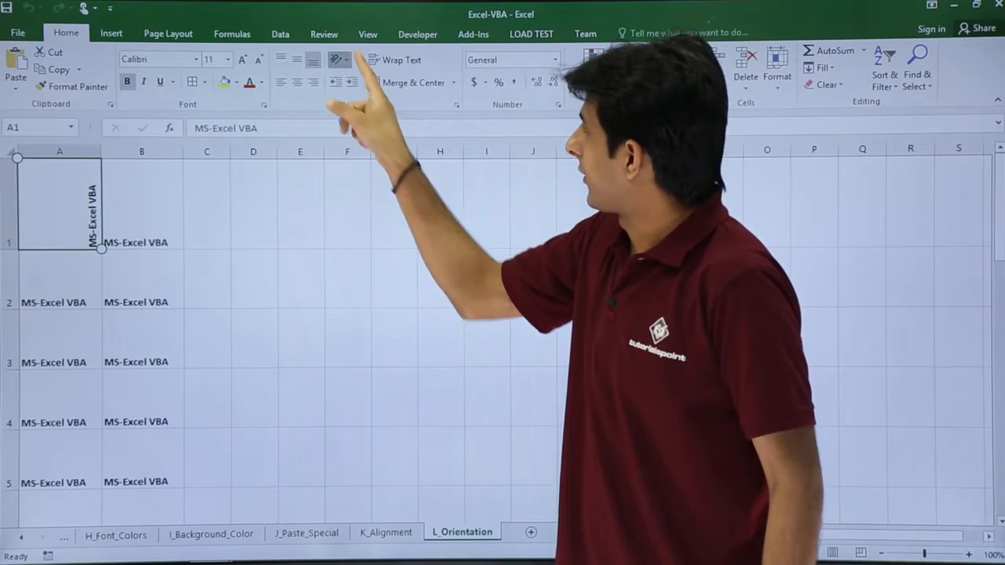
Check A1's Orientation setting on the Home ribbon and dismiss the dropdown unchanged.
{"action": "left_click", "coordinate": [336, 60]}
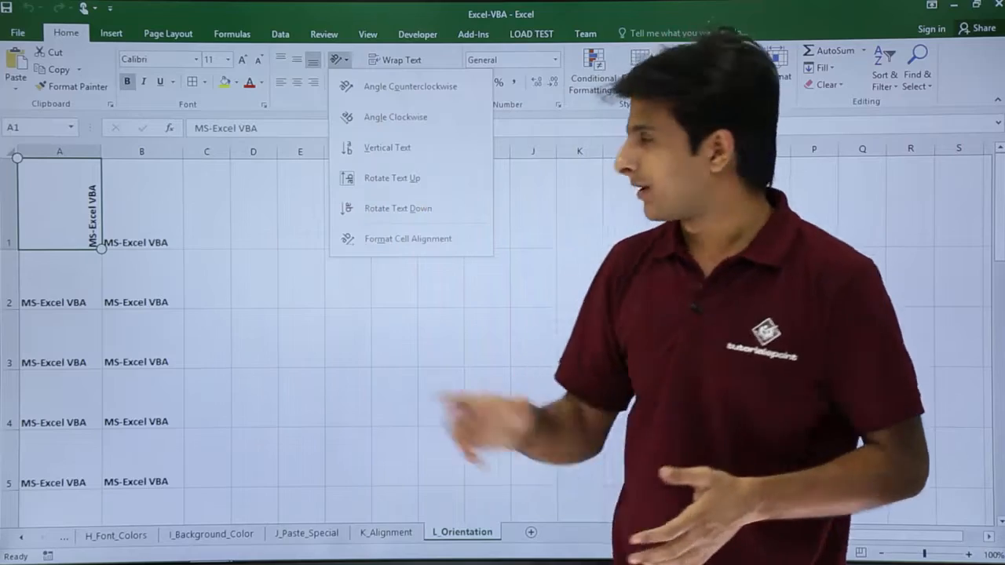
{"action": "left_click", "coordinate": [339, 60]}
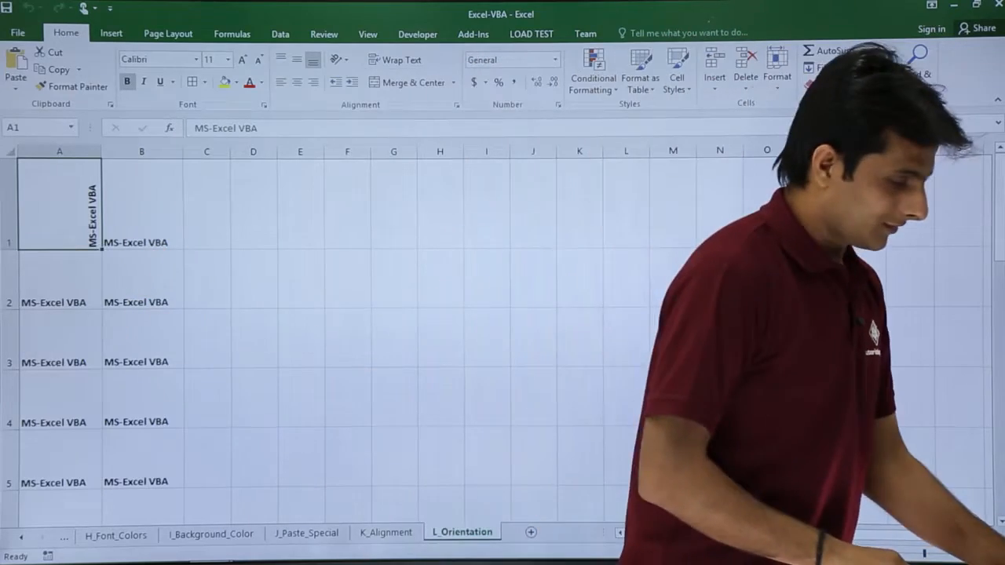